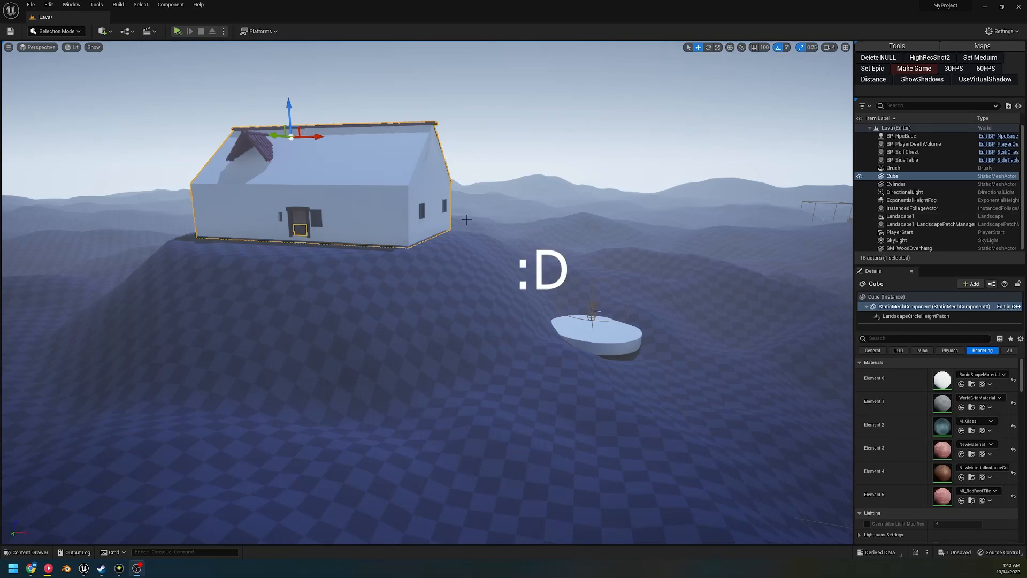
pyautogui.moveTo(686, 282)
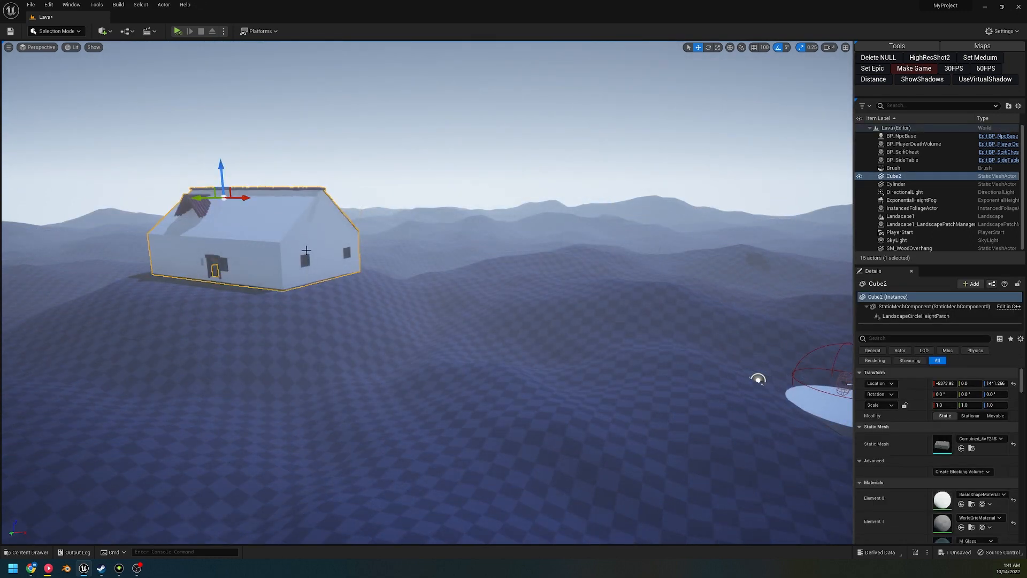
# Step: Check the Landscape Patch plugin in Edit > Plugins by searching 'landscape pat', then remove the house actor
pyautogui.click(48, 5)
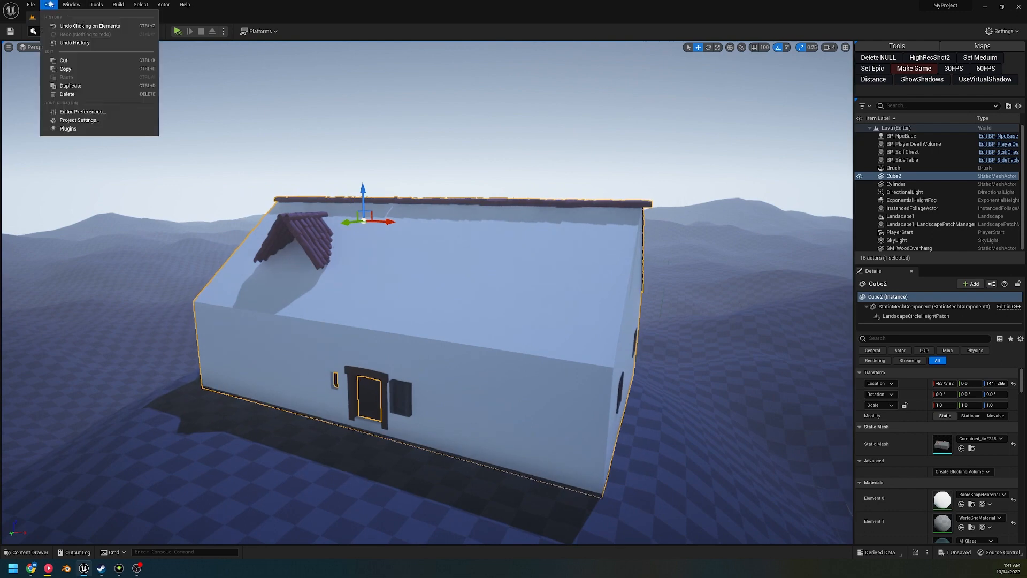
pyautogui.click(67, 128)
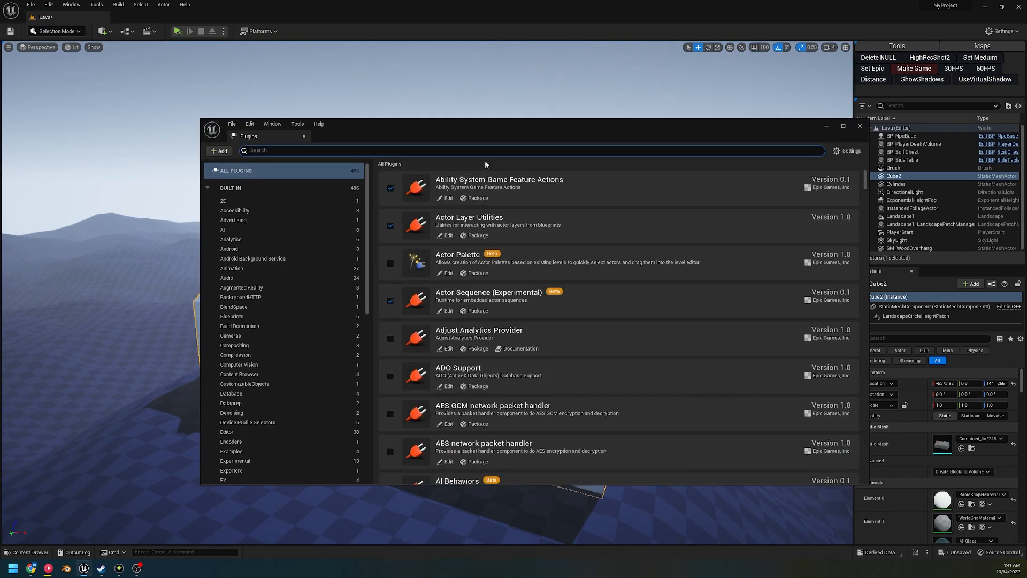
pyautogui.write('landscape pat')
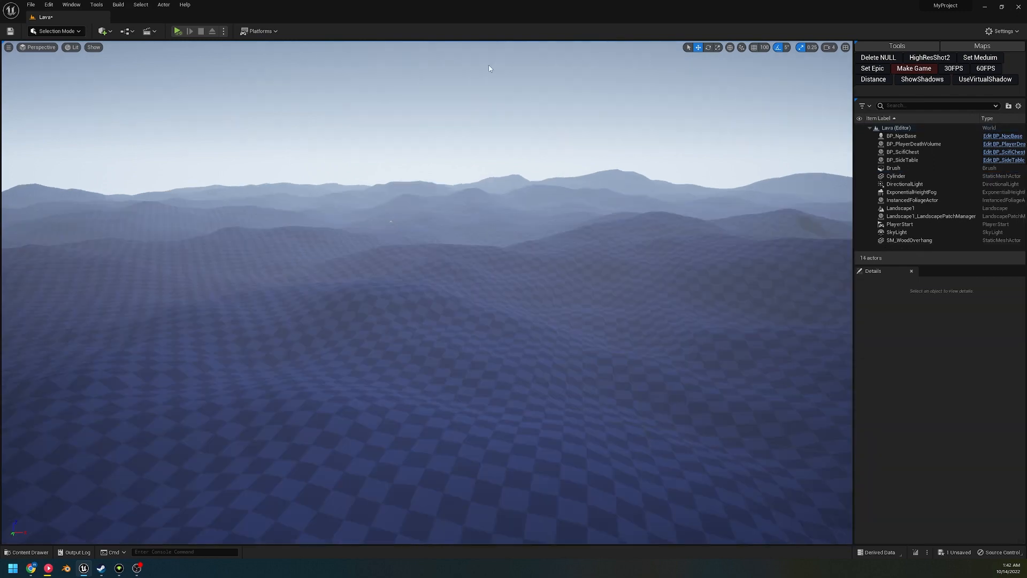
# Step: Place a Cube from Quick Add > Shapes and give it a LandscapeCircleHeightPatch component
pyautogui.click(48, 4)
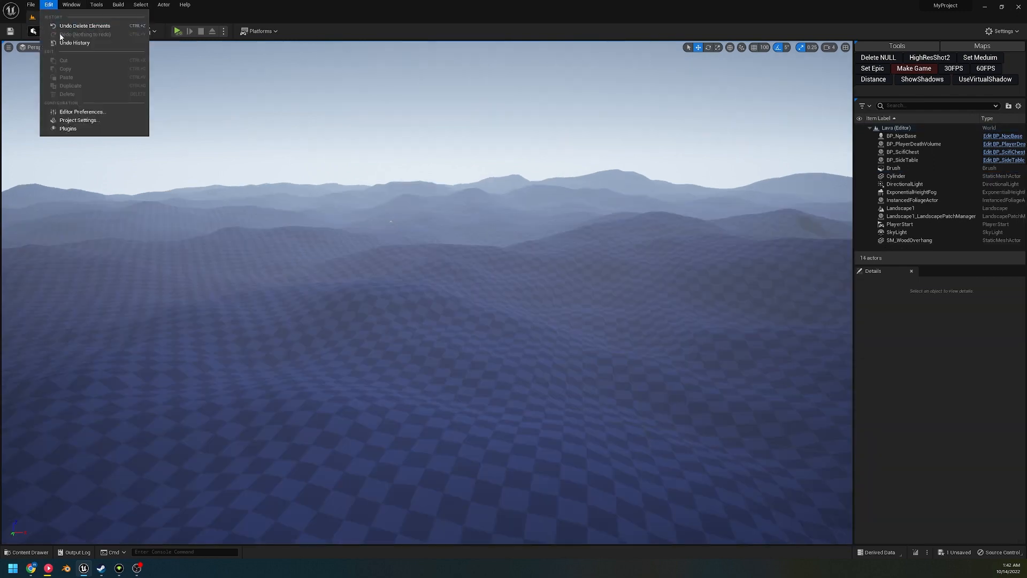
pyautogui.click(104, 31)
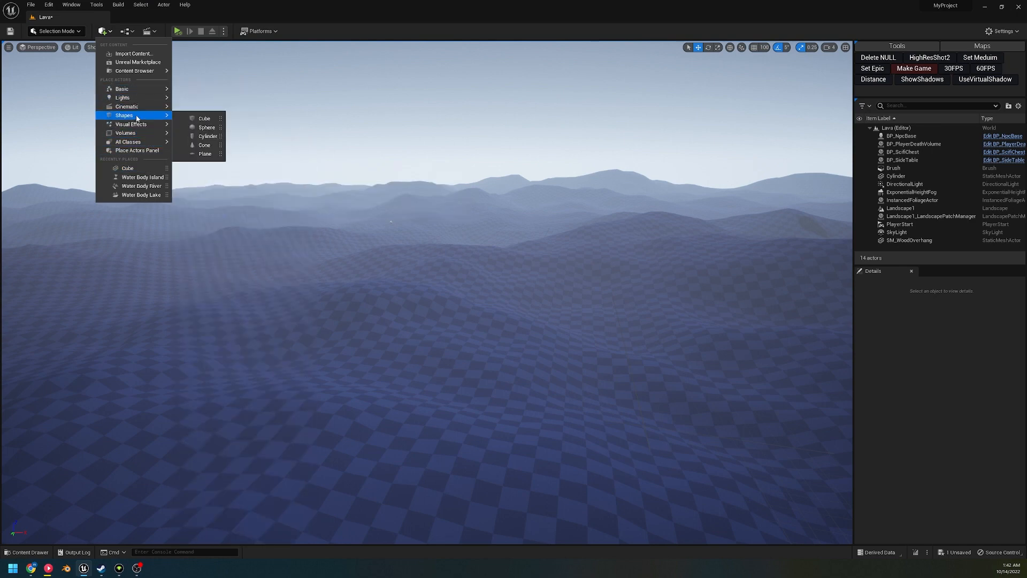
pyautogui.click(203, 118)
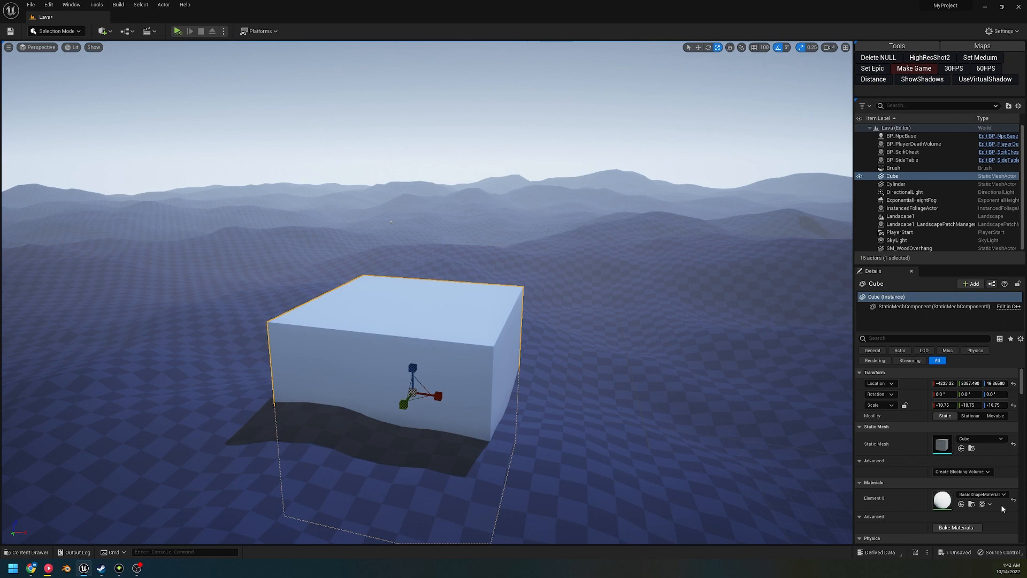
pyautogui.click(971, 284)
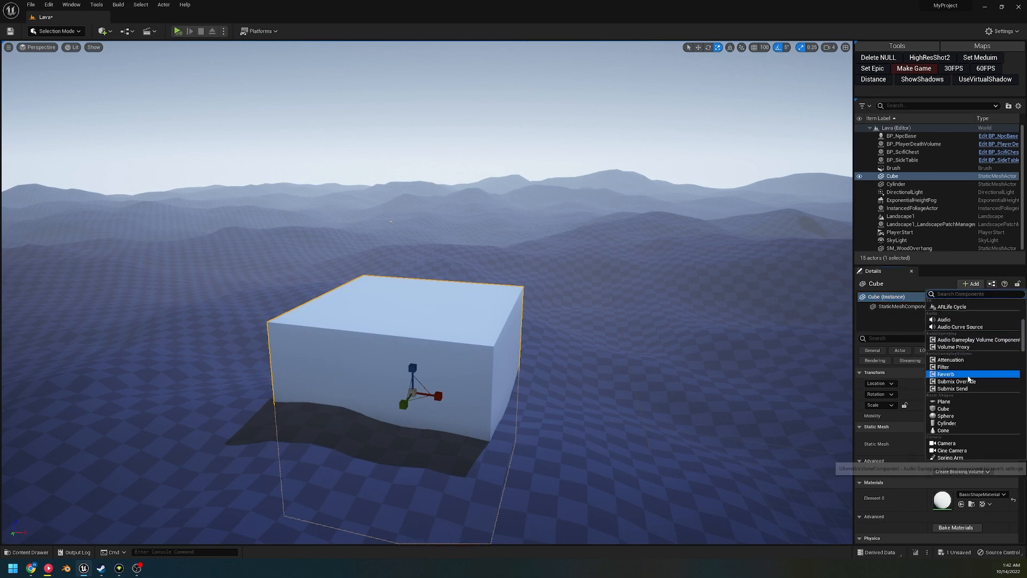
pyautogui.write('patch')
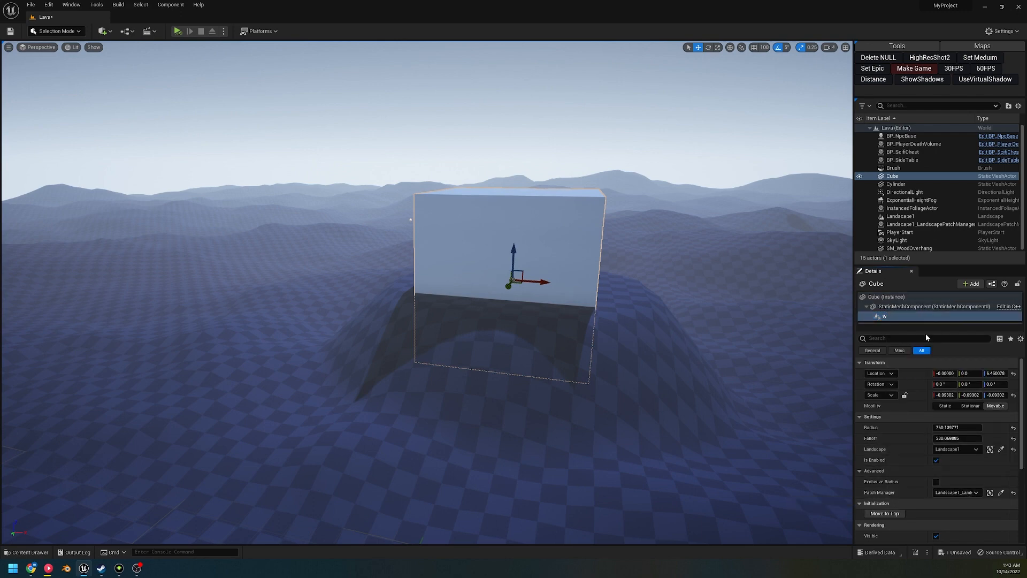
# Step: Select Landscape1 via the Outliner search and toggle Enable Edit Layers on it
pyautogui.click(937, 106)
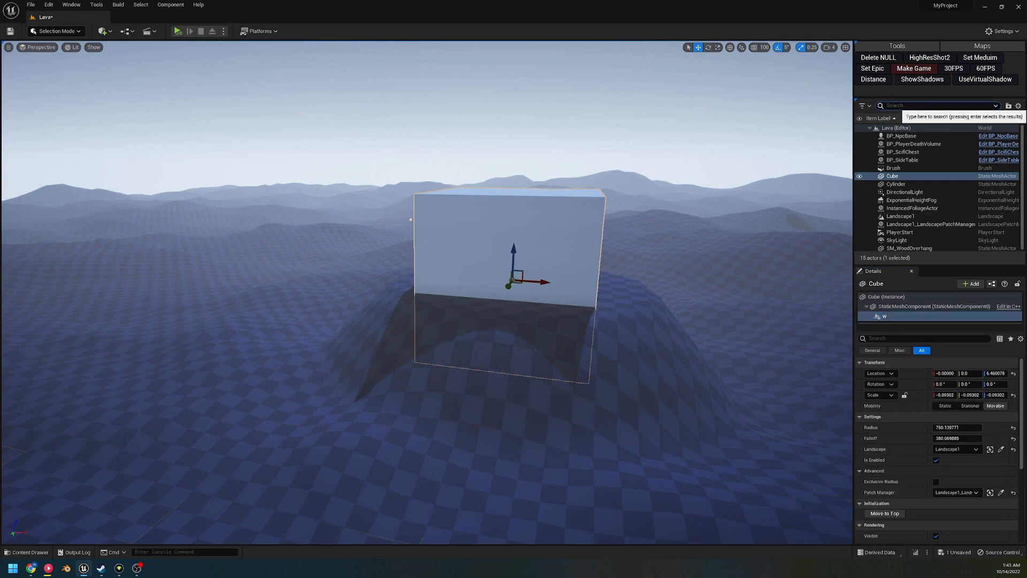
pyautogui.click(901, 217)
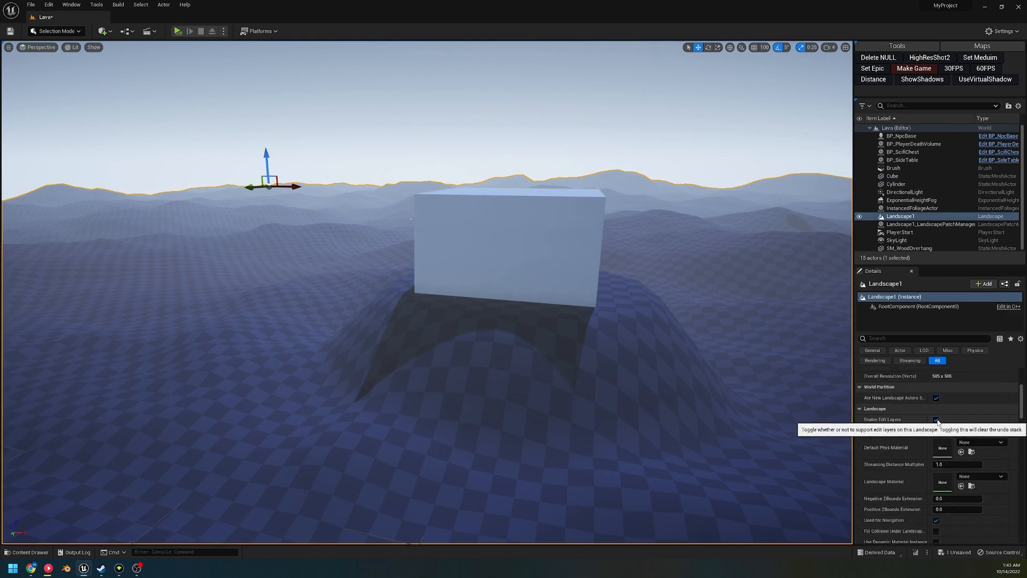
pyautogui.click(936, 420)
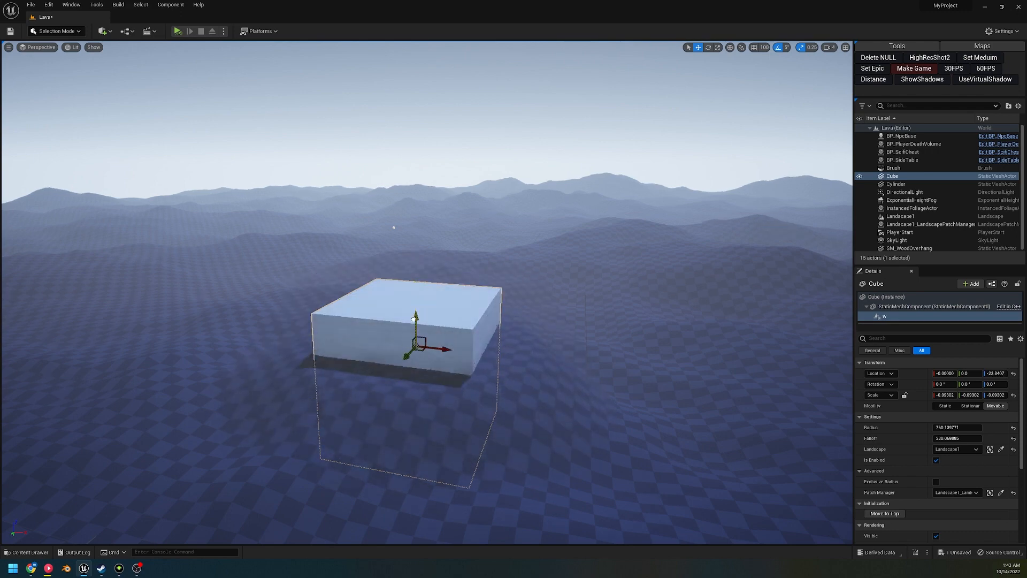
# Step: Raise the cube and set its height patch Radius to 167.83 and Falloff to 688.18, lifting a flat-topped mound
pyautogui.moveTo(415, 321); pyautogui.dragTo(415, 311)
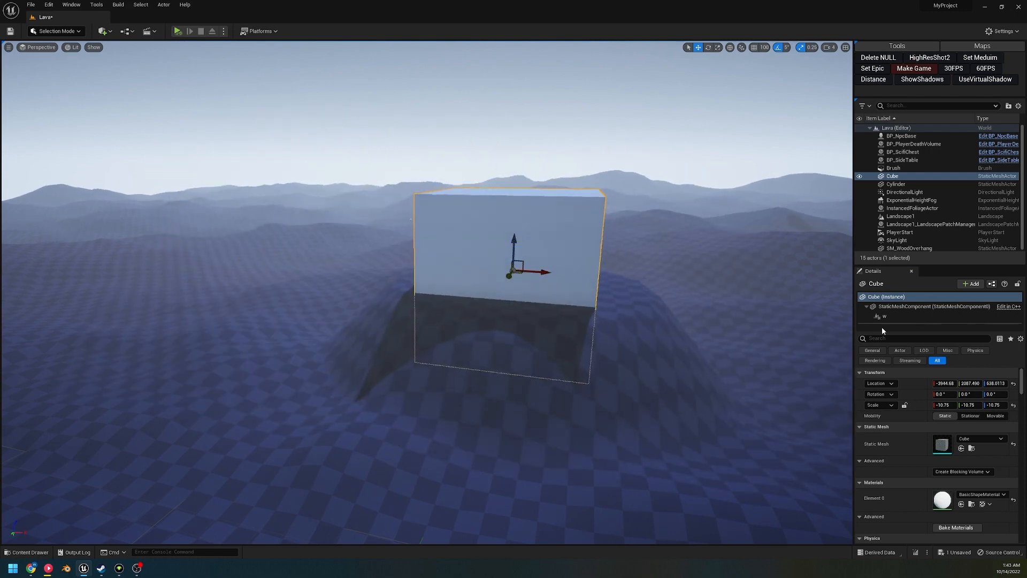
pyautogui.click(885, 316)
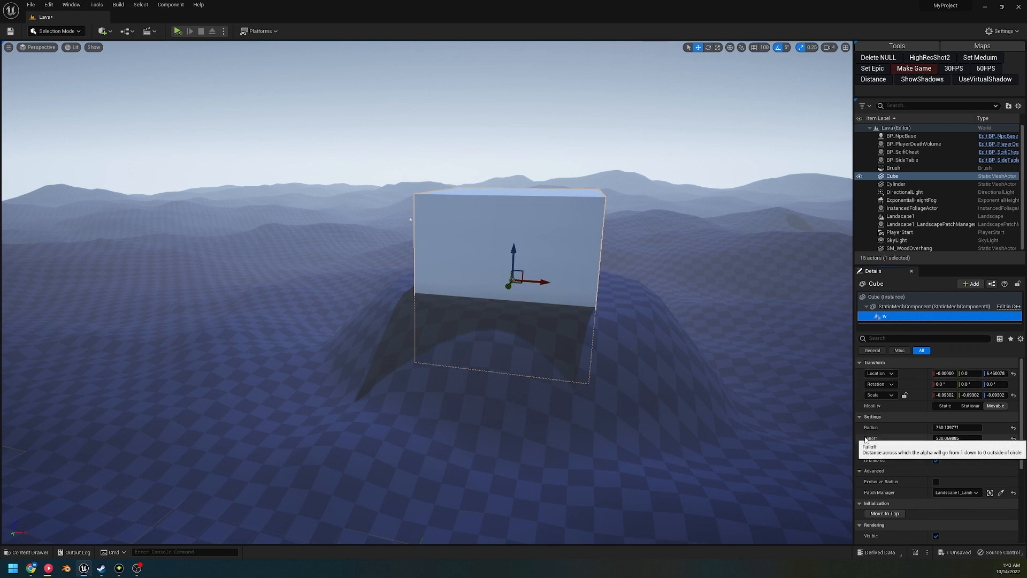
pyautogui.write('167.827011')
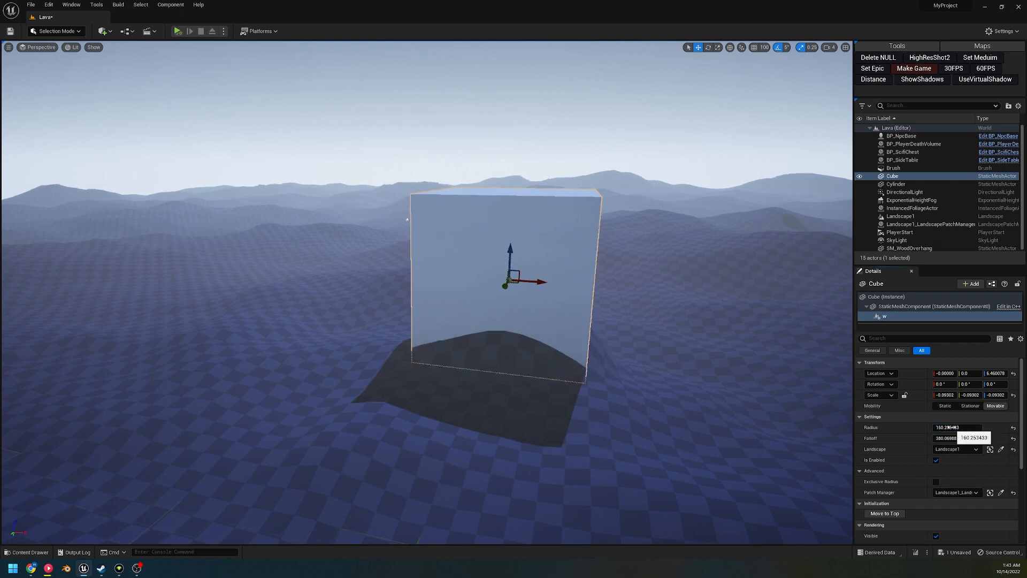
pyautogui.write('688.180115')
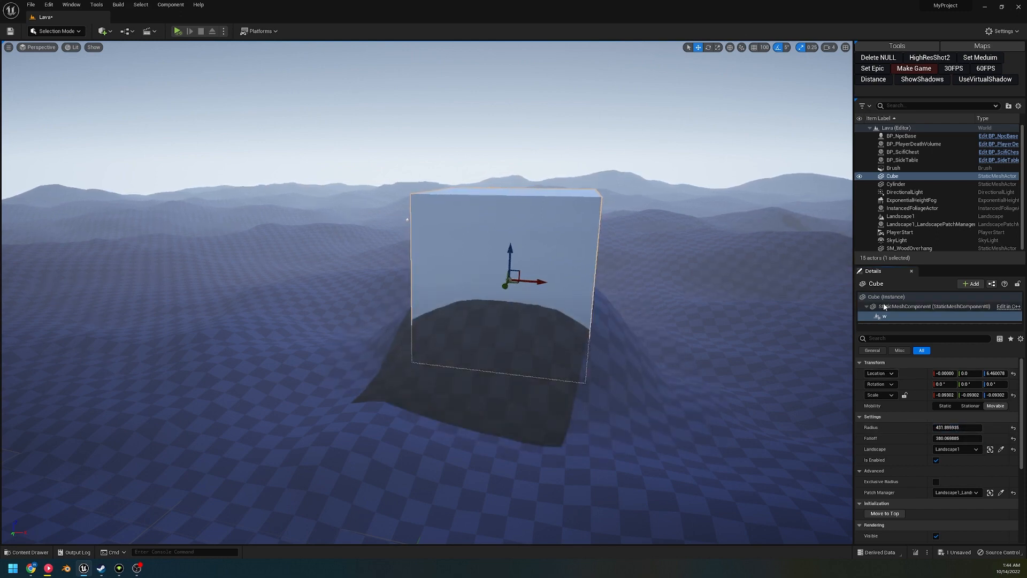
pyautogui.moveTo(509, 259); pyautogui.dragTo(509, 305)
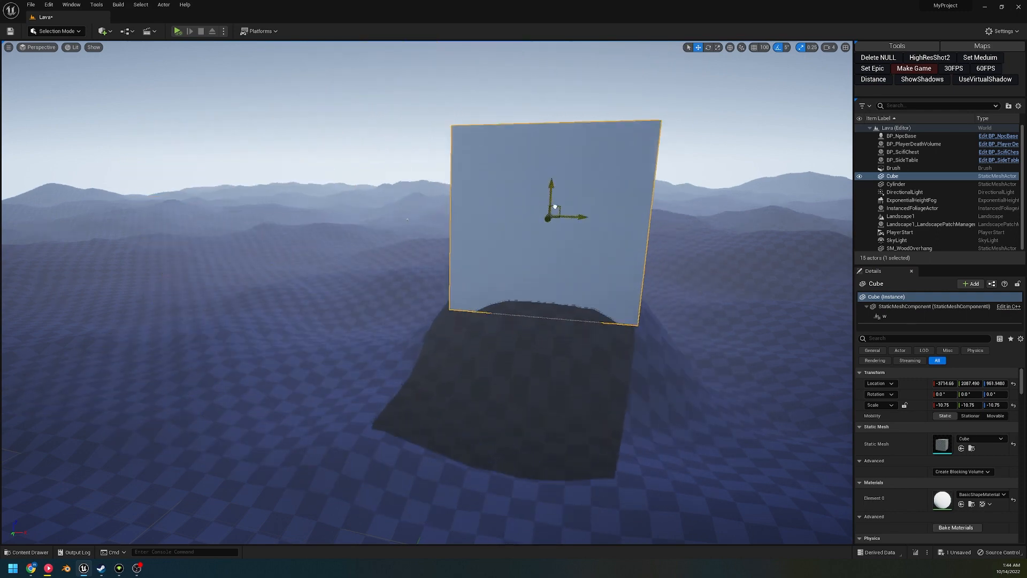
# Step: Duplicate the cube into Cube4 and give it a circle height patch on Landscape1
pyautogui.moveTo(553, 207); pyautogui.dragTo(570, 252)
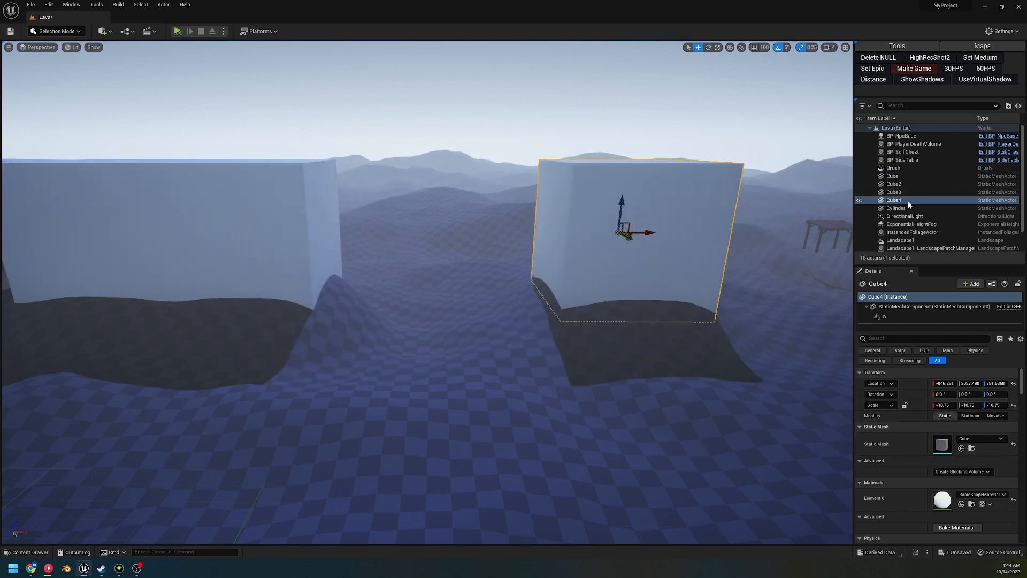
pyautogui.click(885, 315)
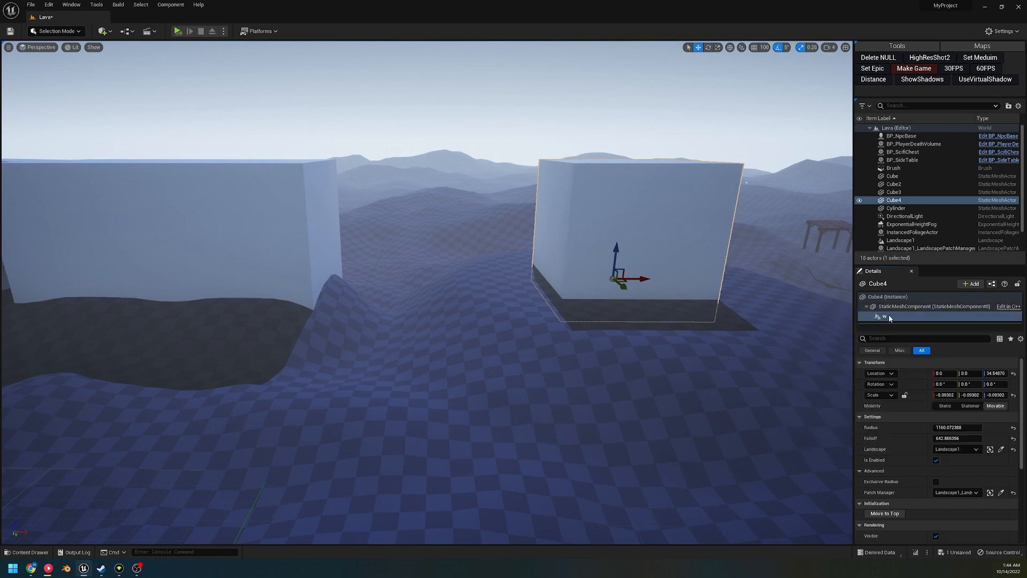
# Step: Delete Cube4's circle height patch and add a LandscapeTexturePatch component in its place
pyautogui.rightClick(885, 317)
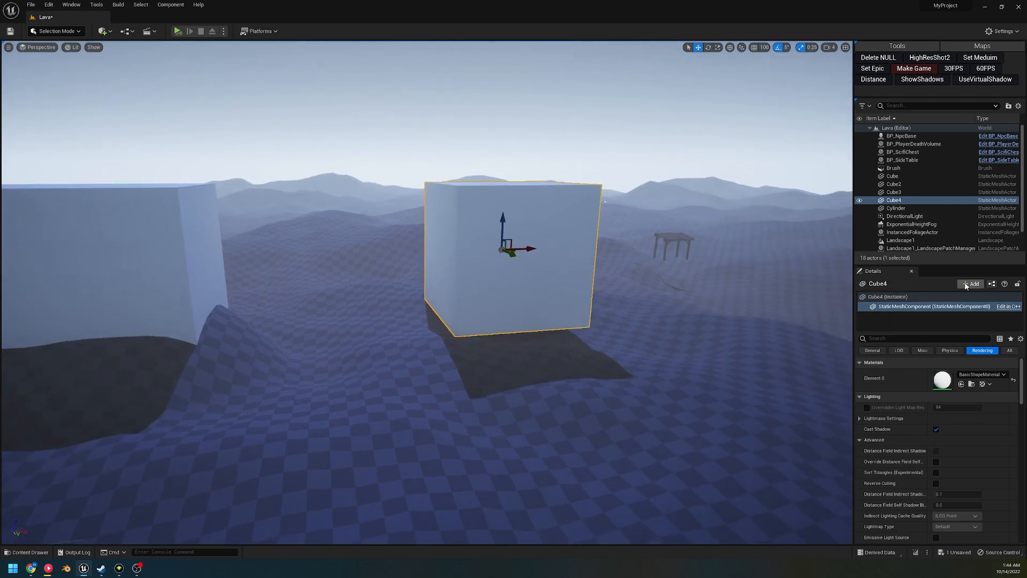
pyautogui.click(971, 283)
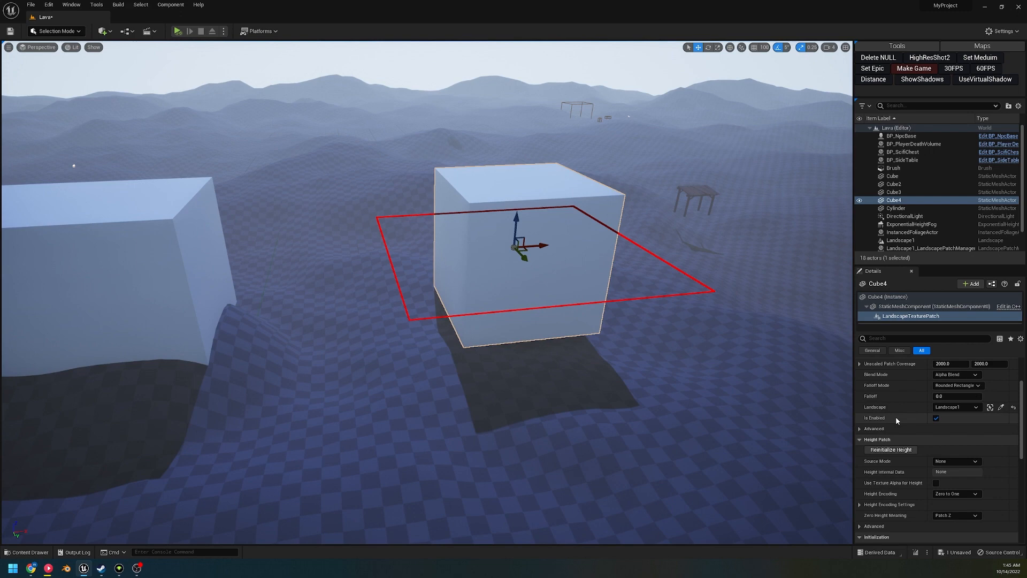
pyautogui.scroll(-3)
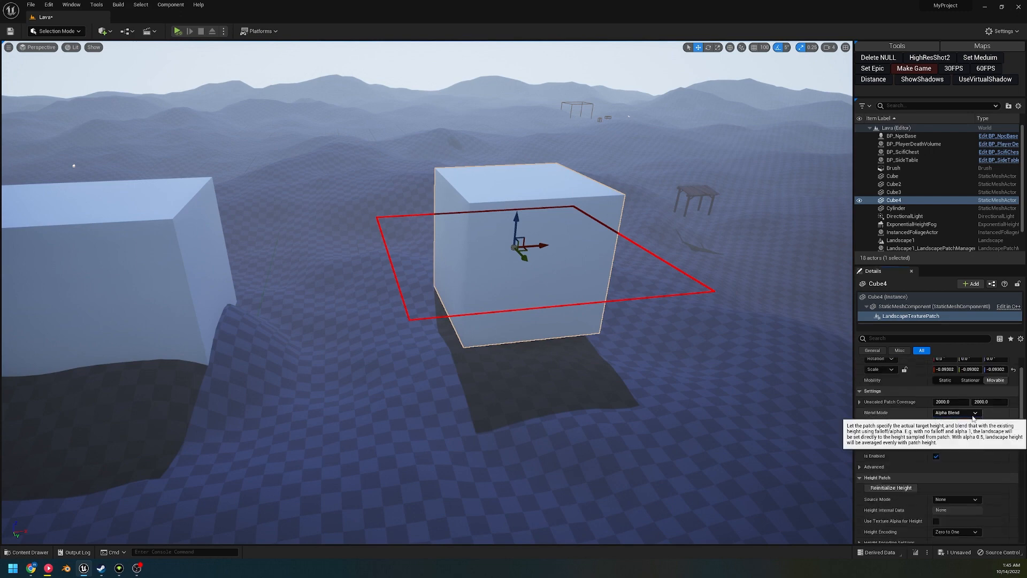
pyautogui.click(956, 412)
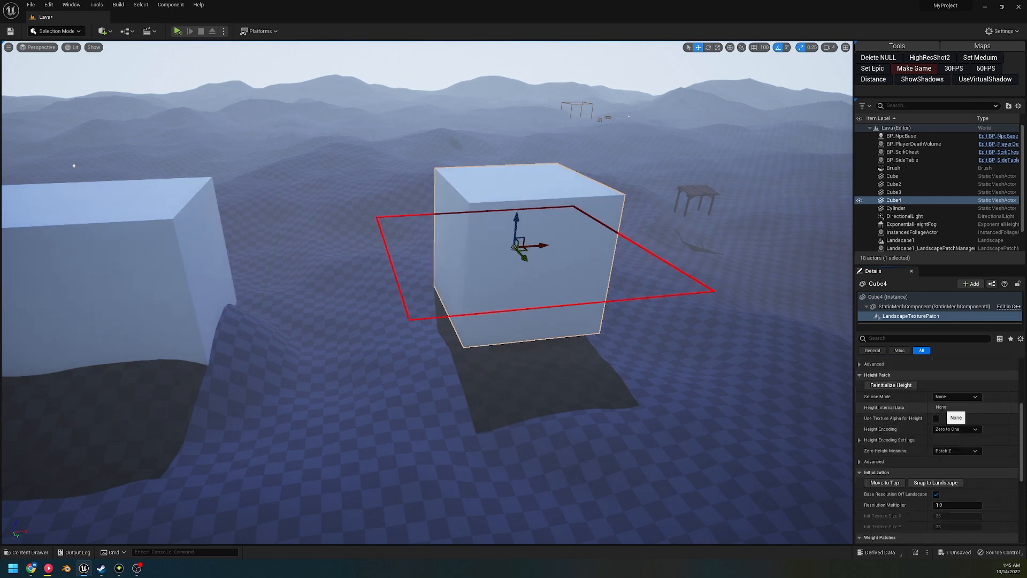
# Step: Set Source Mode to Texture Asset and pick the blurred 'noise' texture as the Height Texture Asset
pyautogui.click(956, 395)
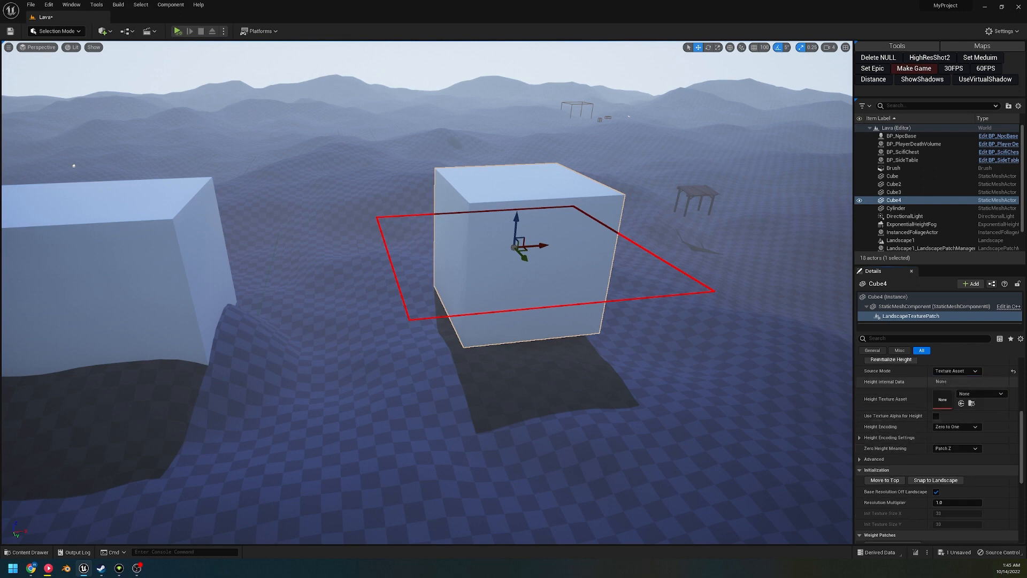
pyautogui.click(981, 393)
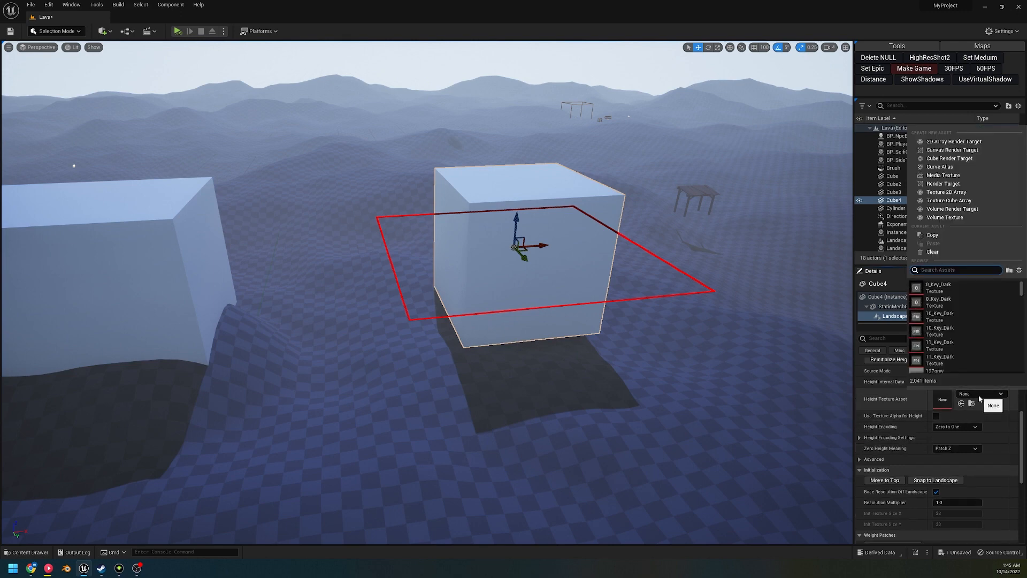
pyautogui.write('noise')
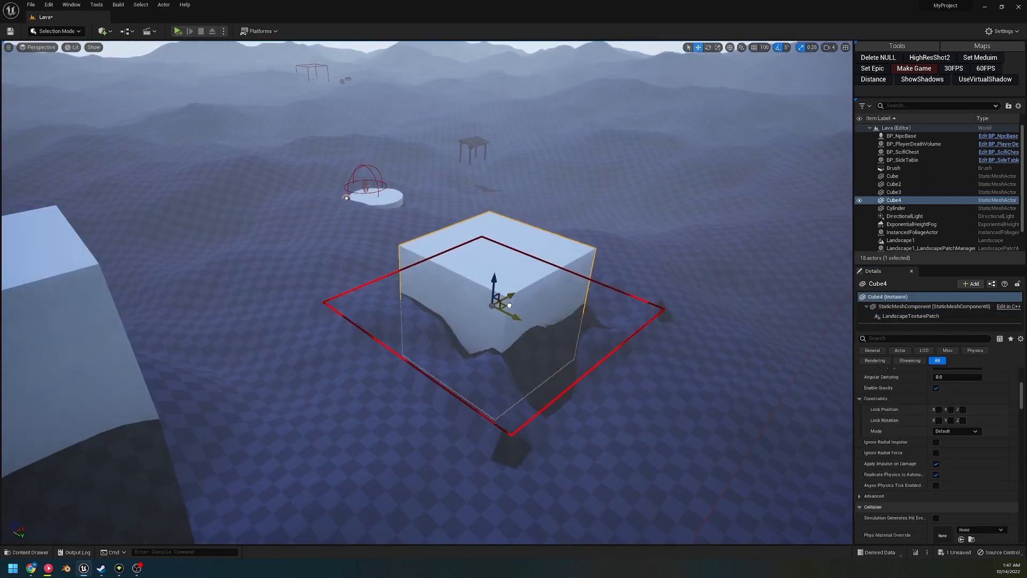
pyautogui.click(910, 316)
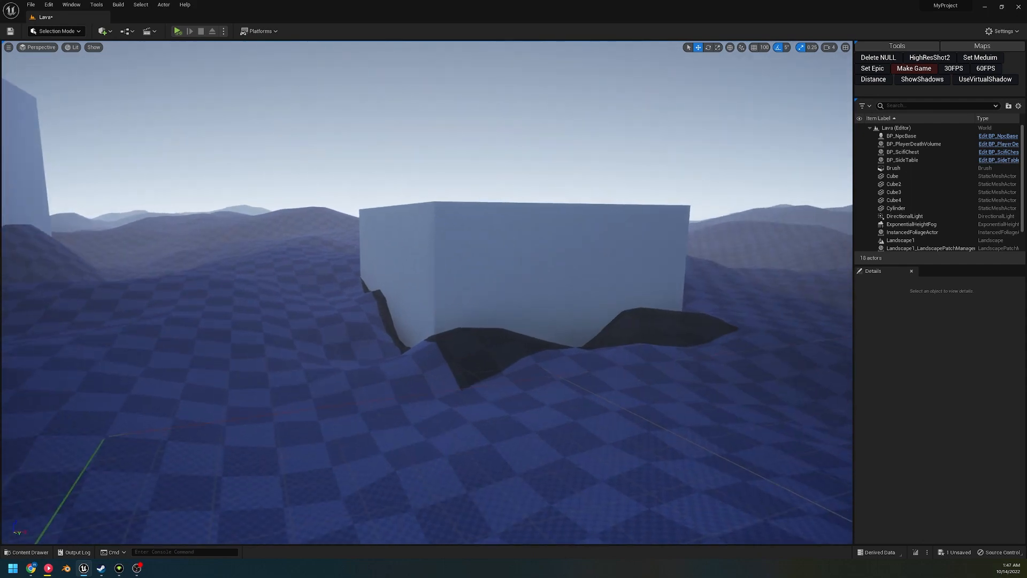
# Step: Keep Zero Height Meaning at Patch Z, set Height Encoding to World Units with scale 2261.009
pyautogui.click(892, 201)
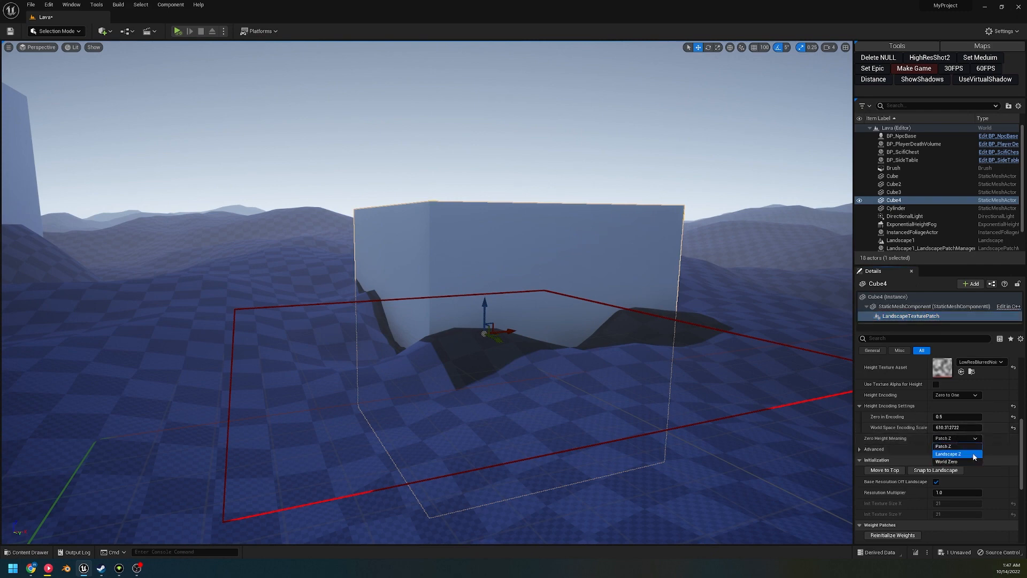
pyautogui.click(949, 453)
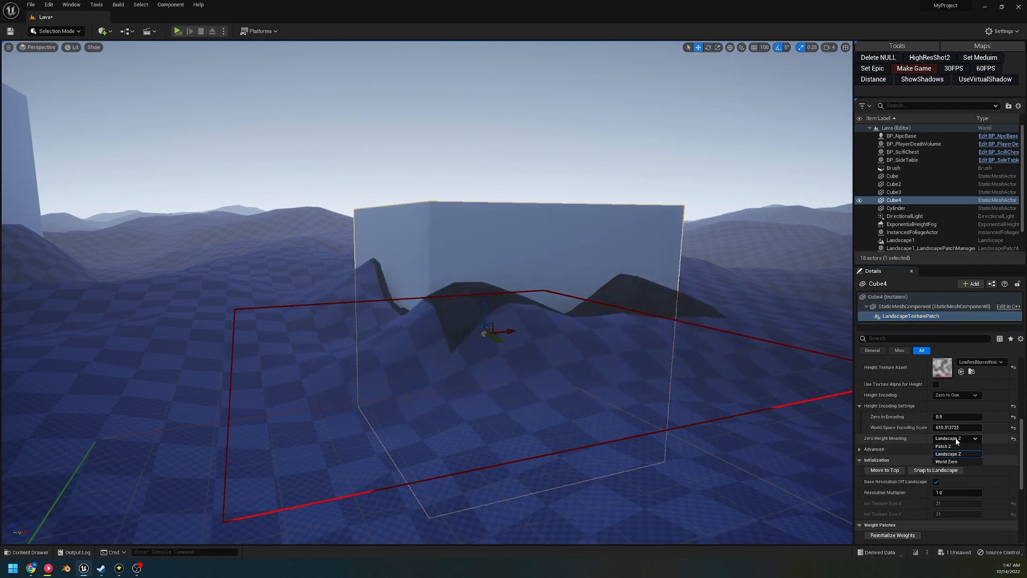
pyautogui.click(941, 446)
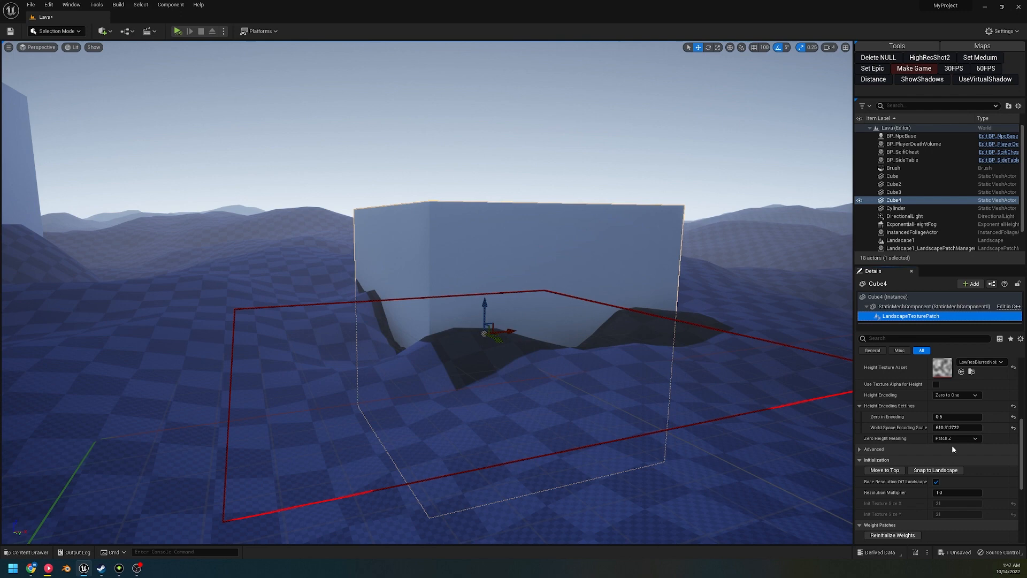
pyautogui.scroll(-3)
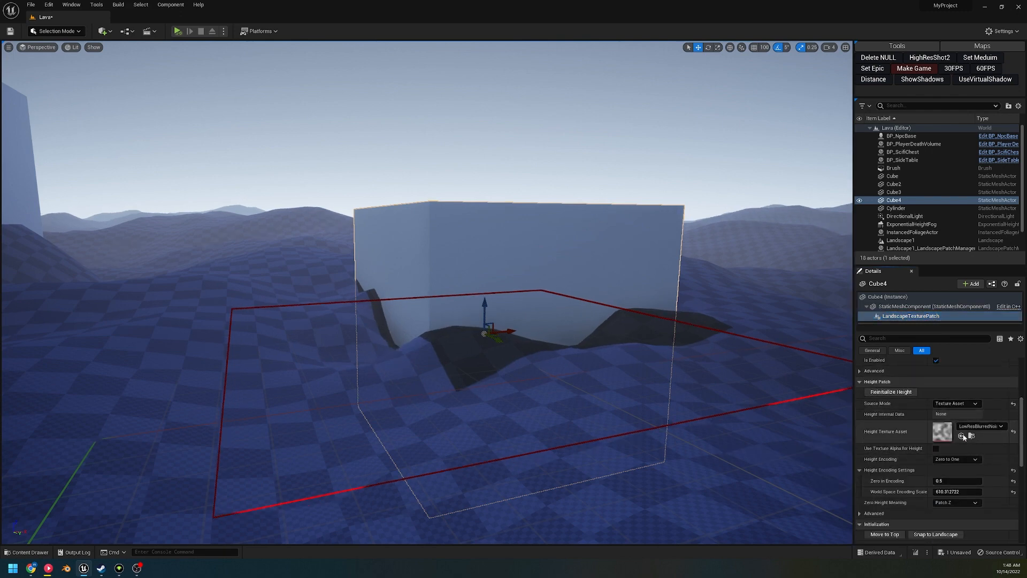
pyautogui.click(955, 459)
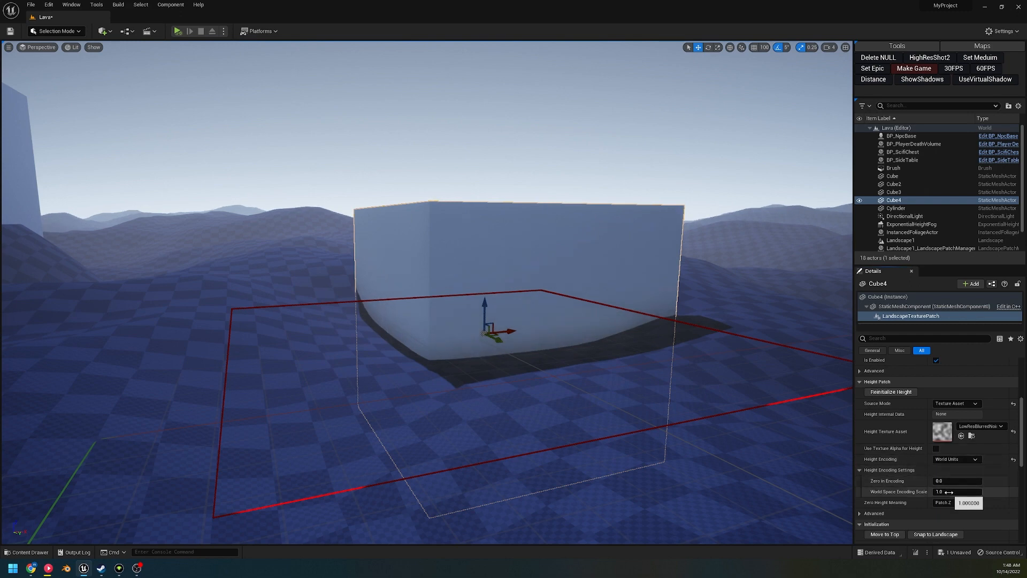
pyautogui.write('2261.008992')
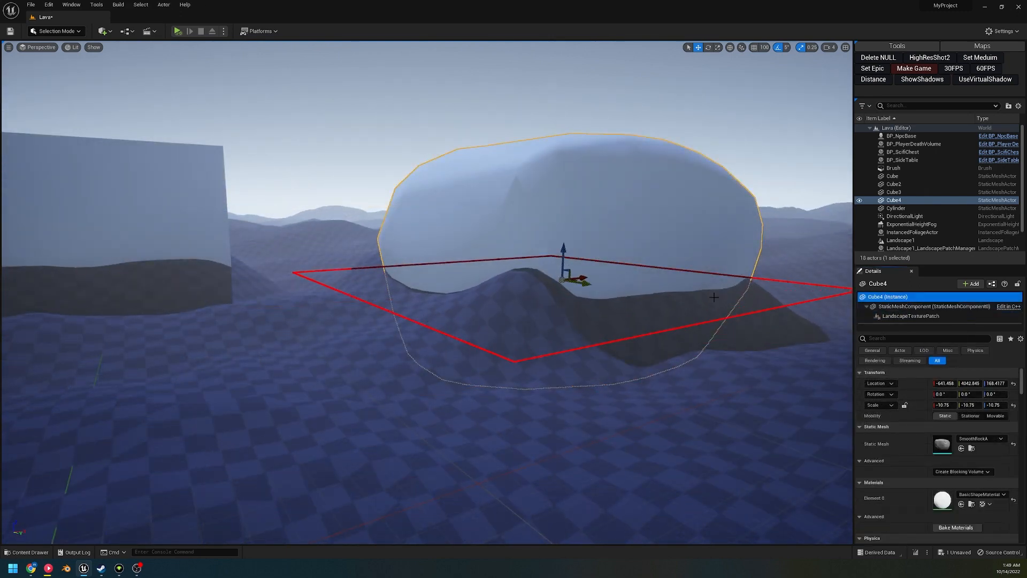
# Step: Swap Cube4's mesh to SmoothRockA, duplicate it into a row through Cube8 and nudge Cube8 right
pyautogui.moveTo(562, 268); pyautogui.dragTo(555, 278)
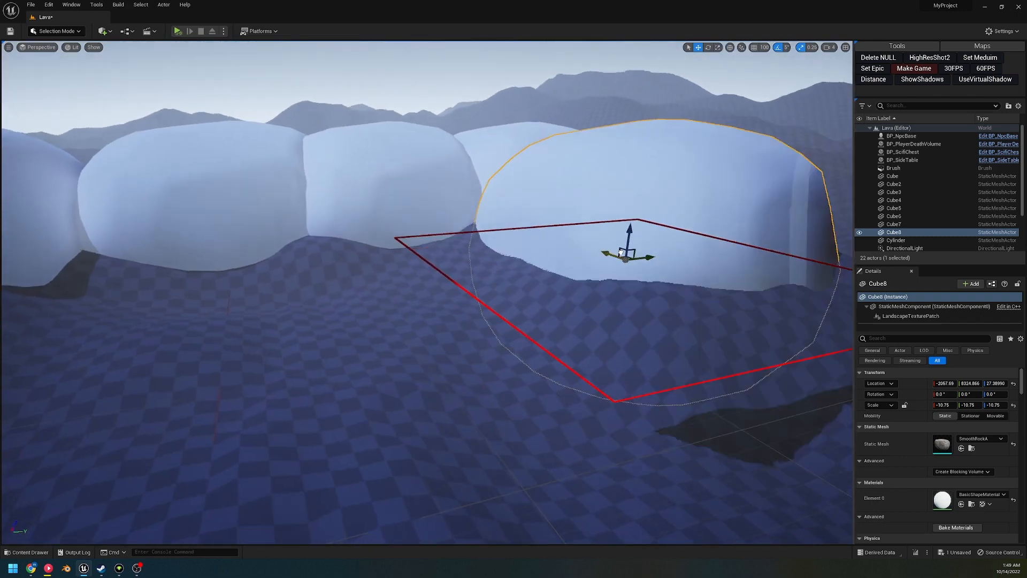
pyautogui.moveTo(620, 255); pyautogui.dragTo(645, 259)
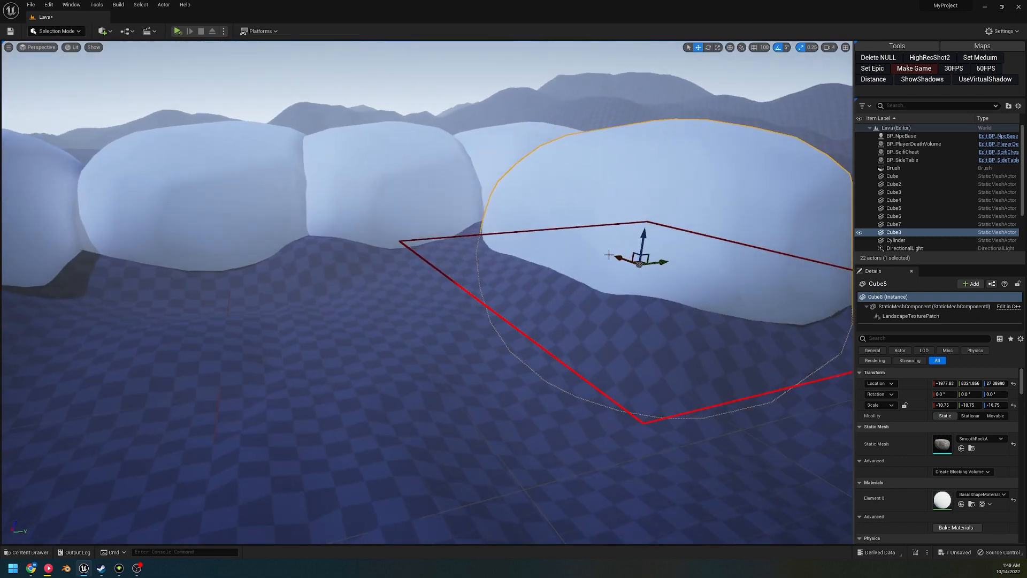